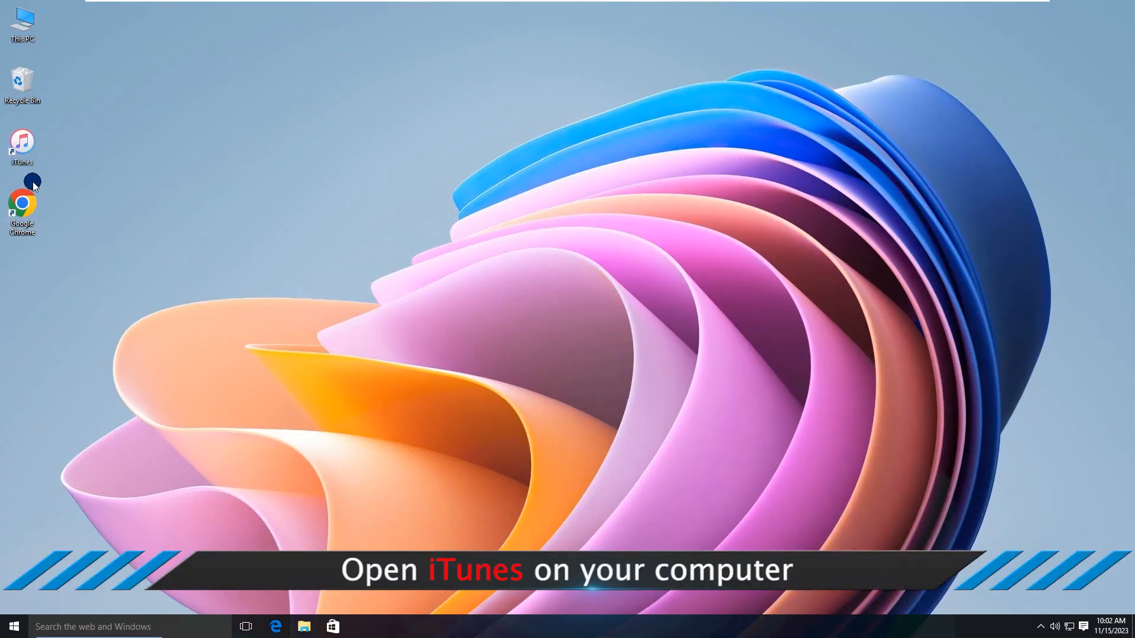
Launch iTunes, untick Encrypt local backup and confirm with the backup password
double_click(22, 142)
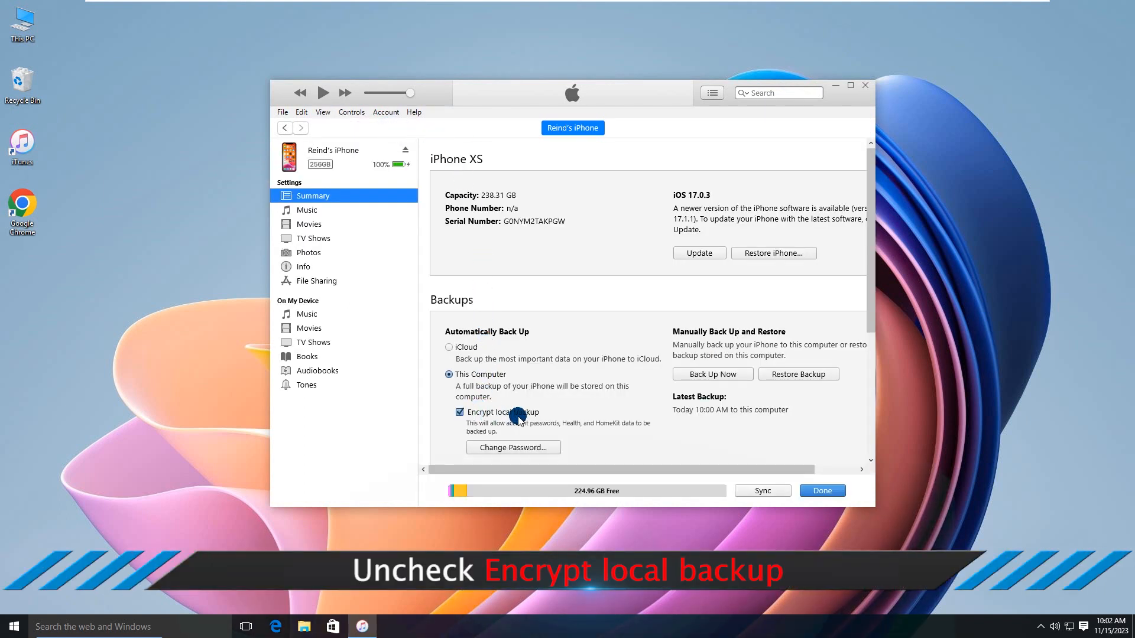
left_click(459, 411)
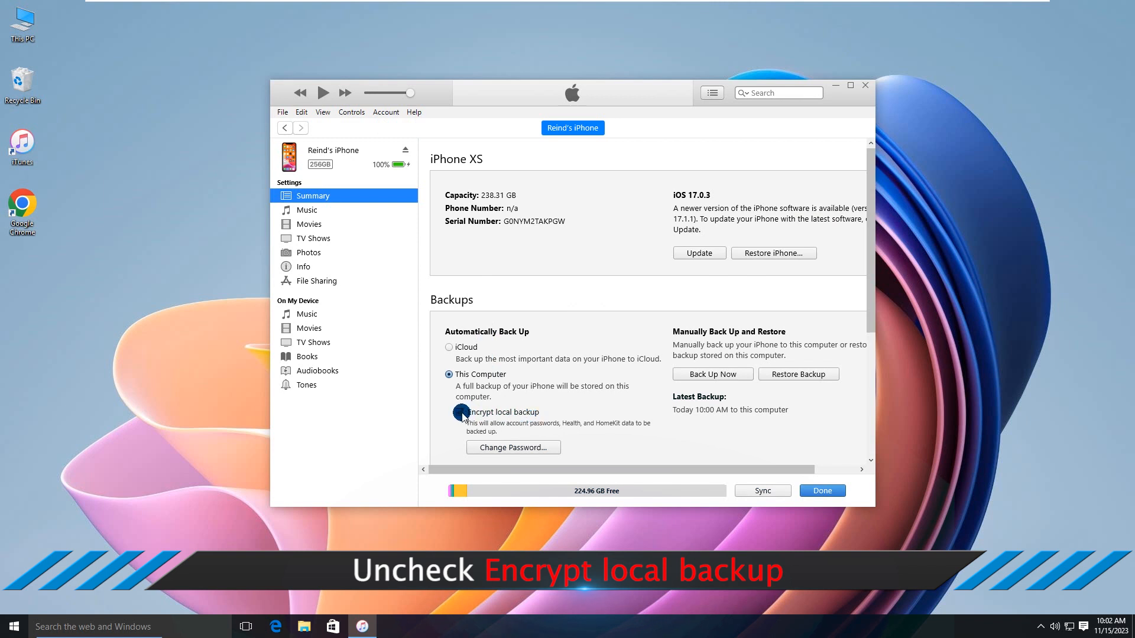
left_click(460, 412)
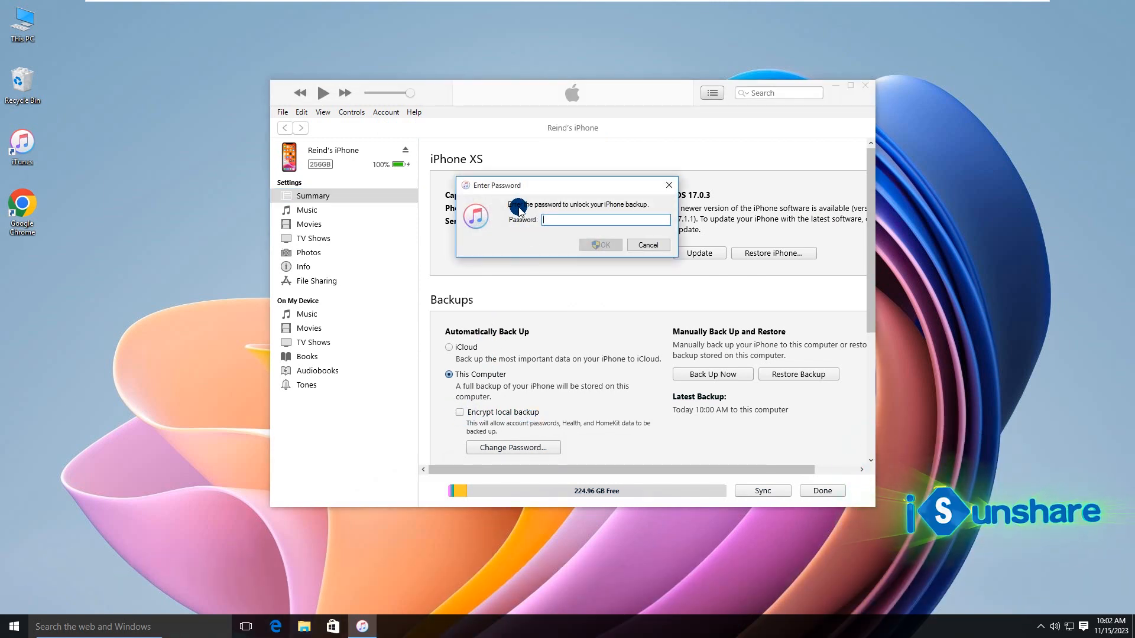
left_click(605, 219)
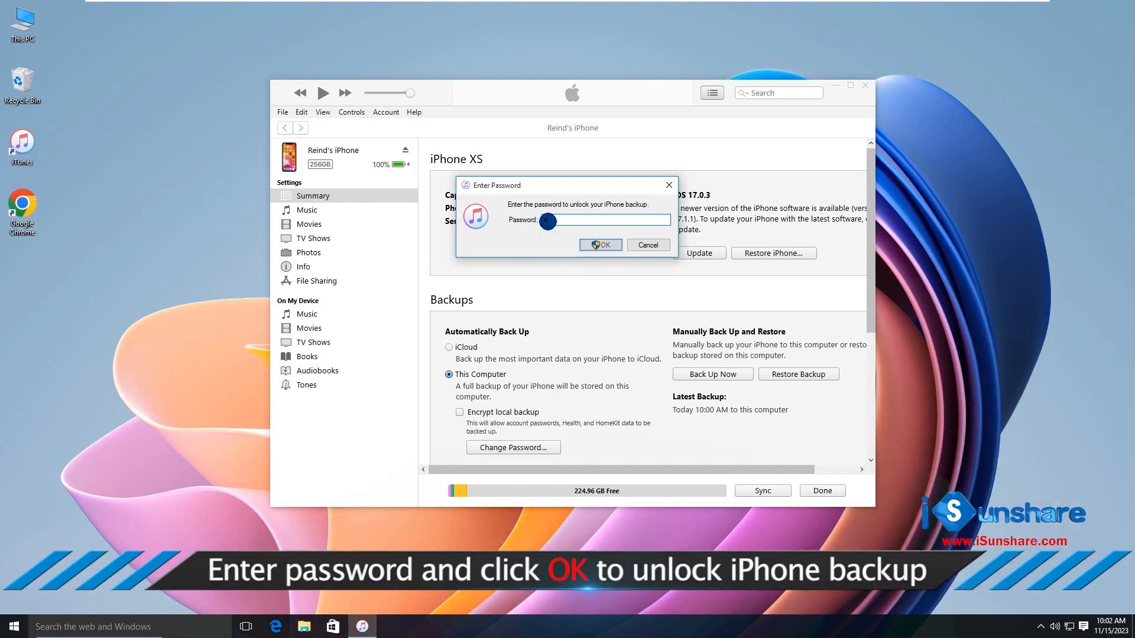
type("••••")
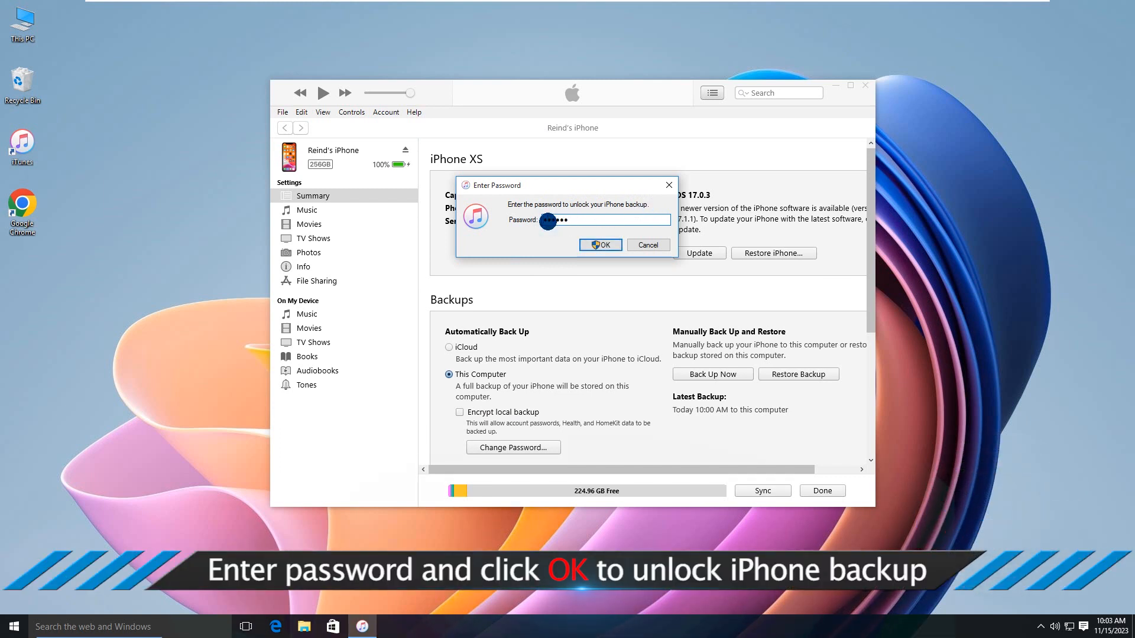
left_click(600, 245)
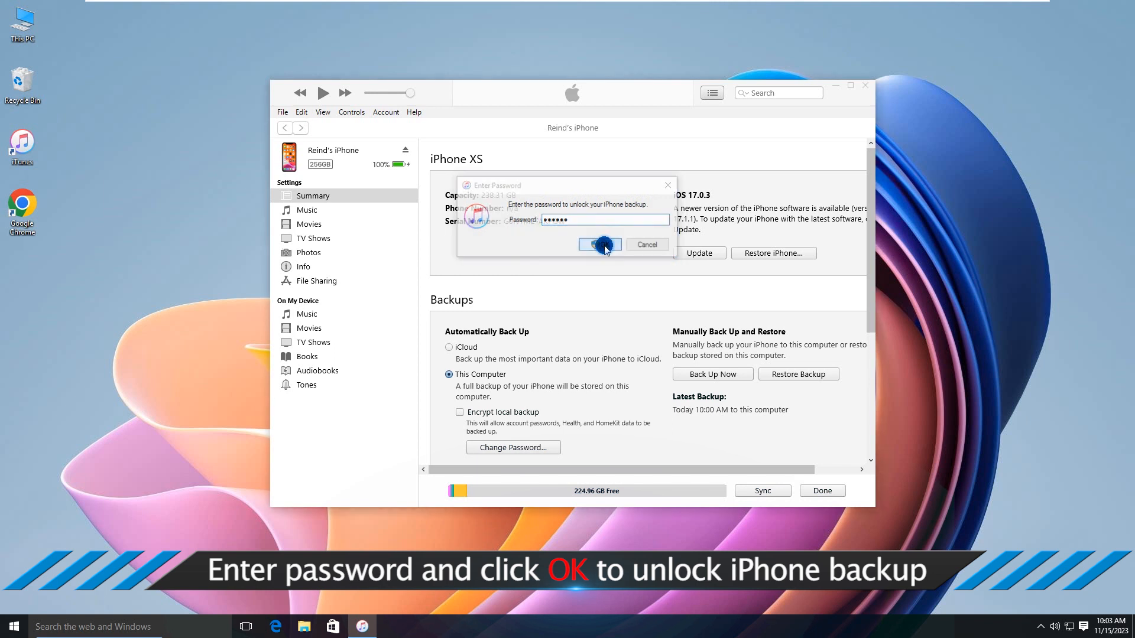
left_click(600, 243)
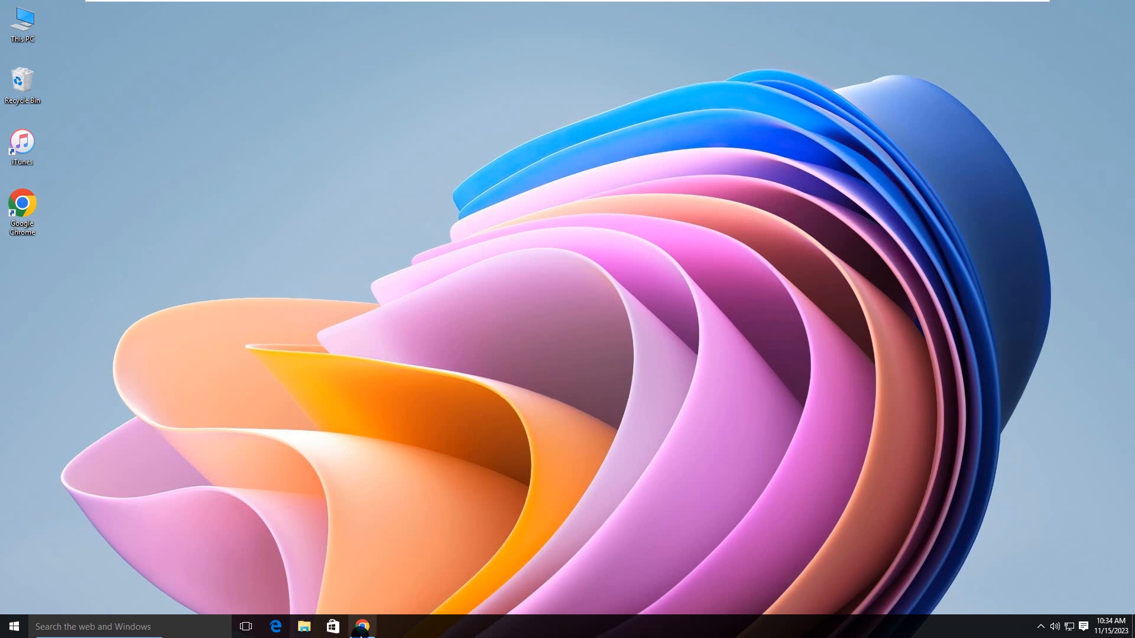
left_click(362, 626)
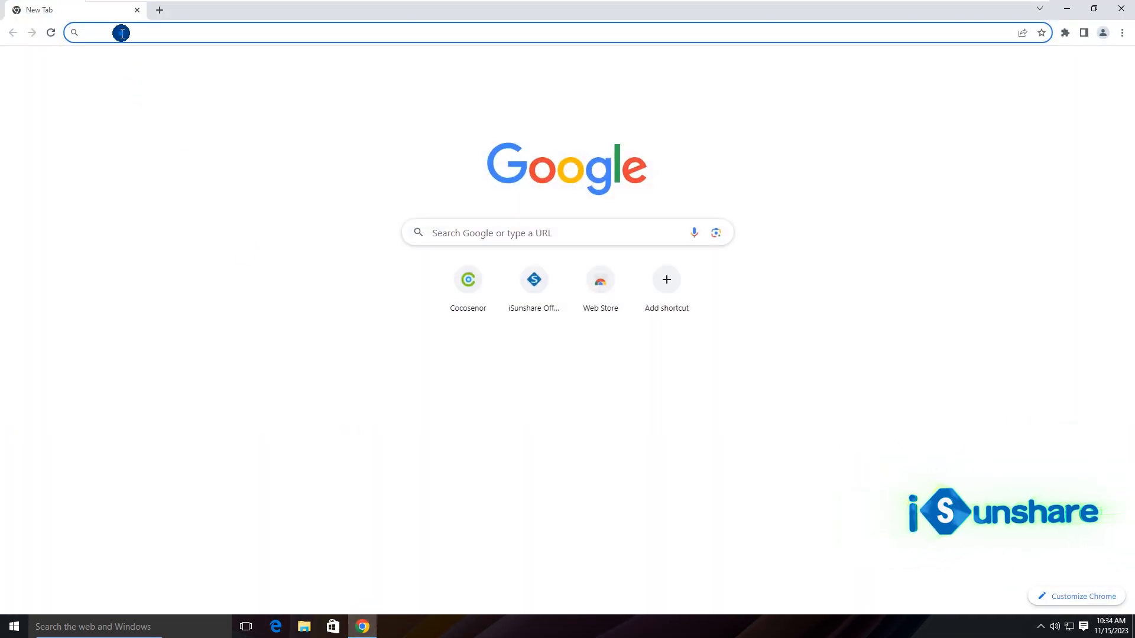
type("www.cocosenor.com")
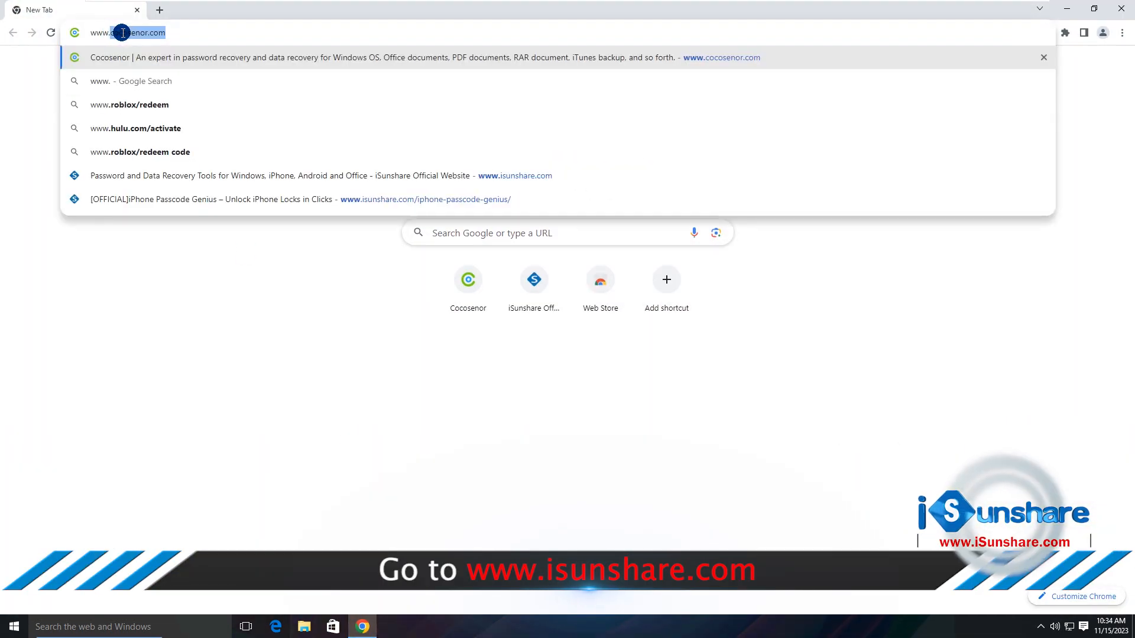
type("www.isunshare.com")
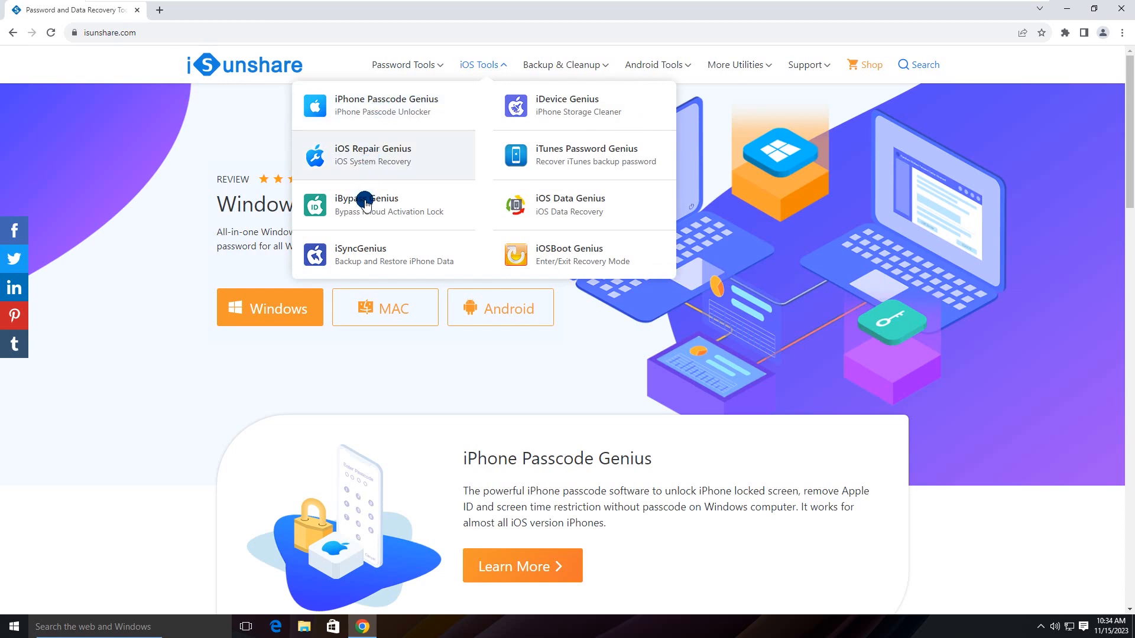
mouse_move(356, 255)
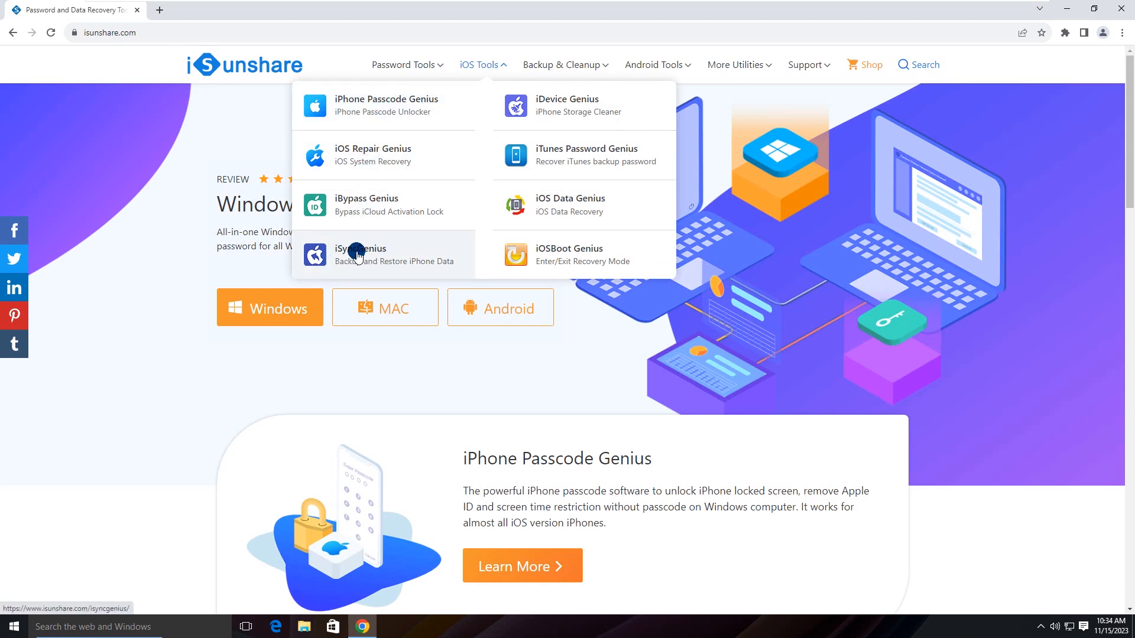
left_click(359, 254)
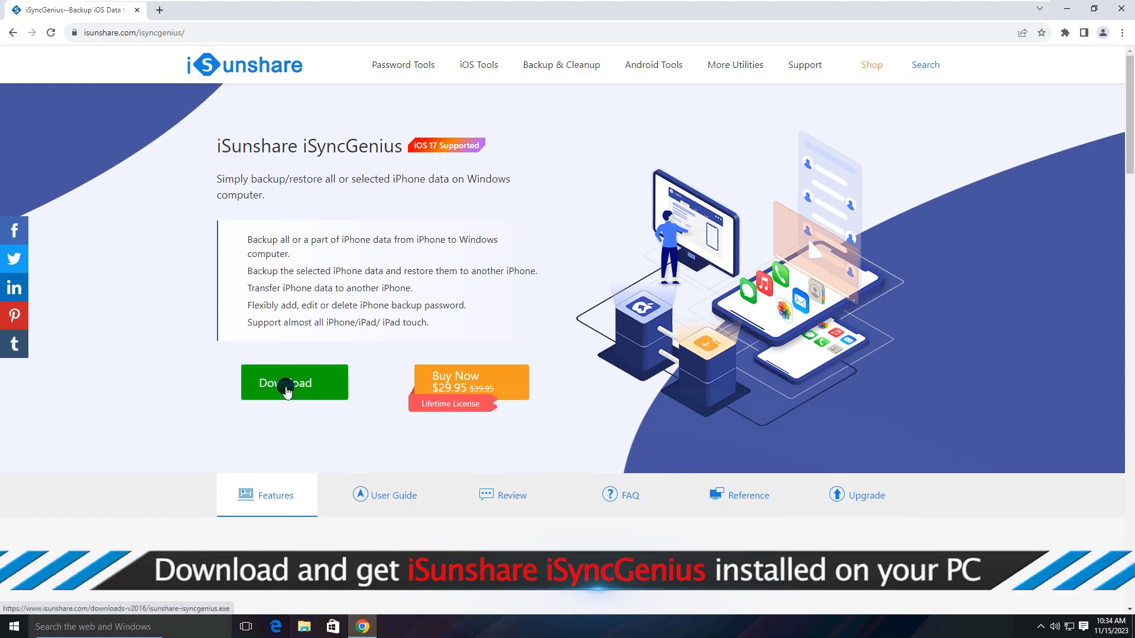
left_click(289, 383)
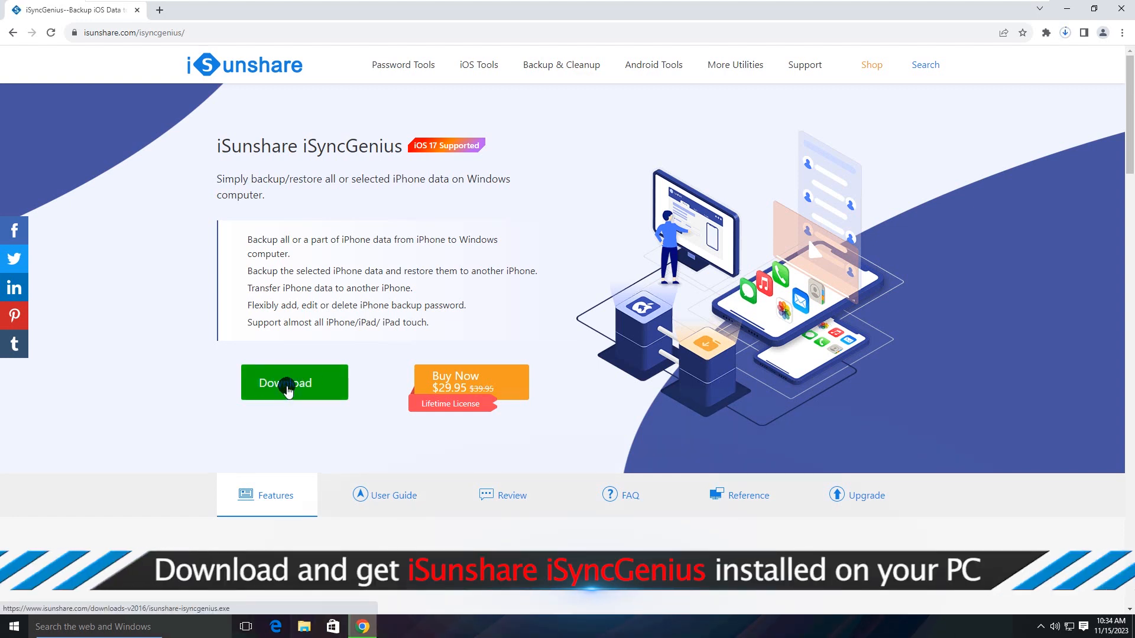
left_click(293, 383)
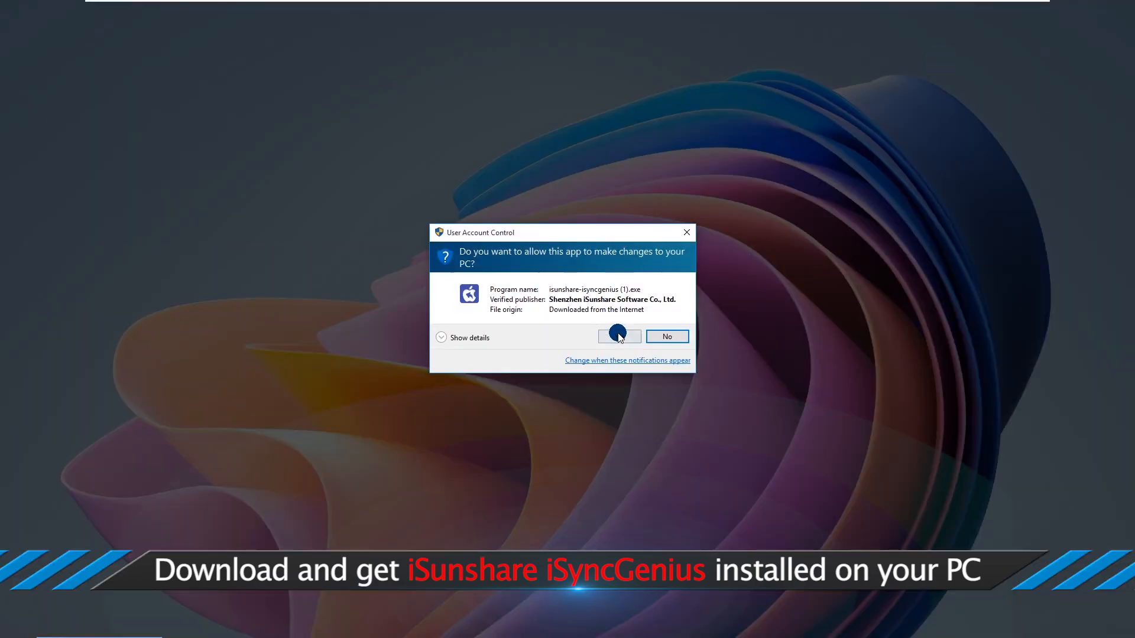
Approve the UAC prompt and complete the iSyncGenius 3.1.6.8 setup wizard
left_click(619, 336)
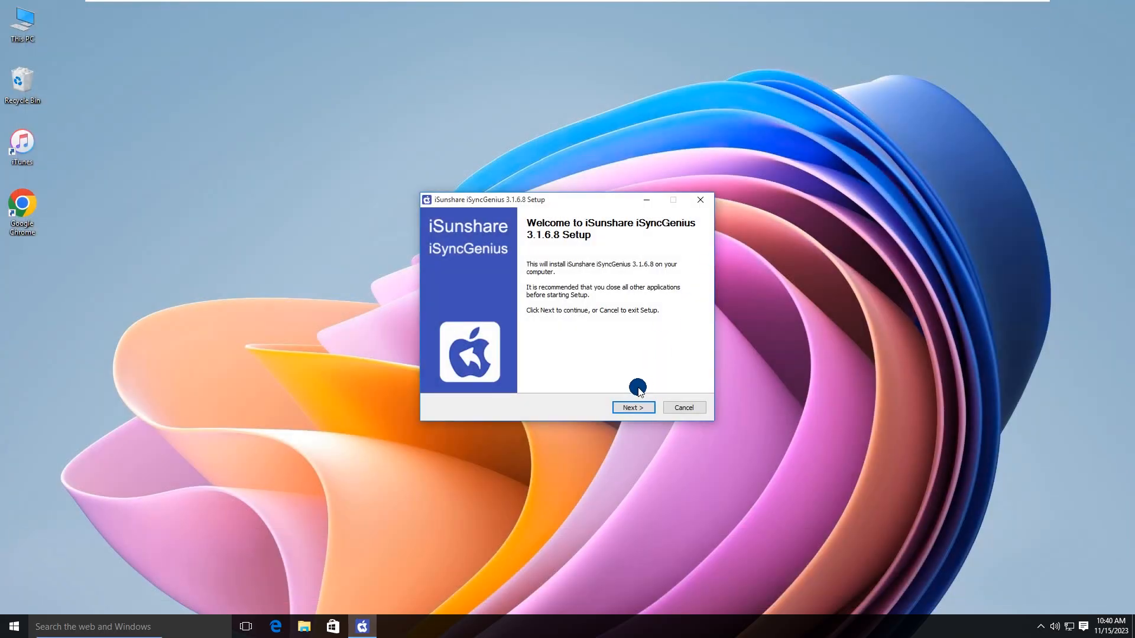
left_click(633, 406)
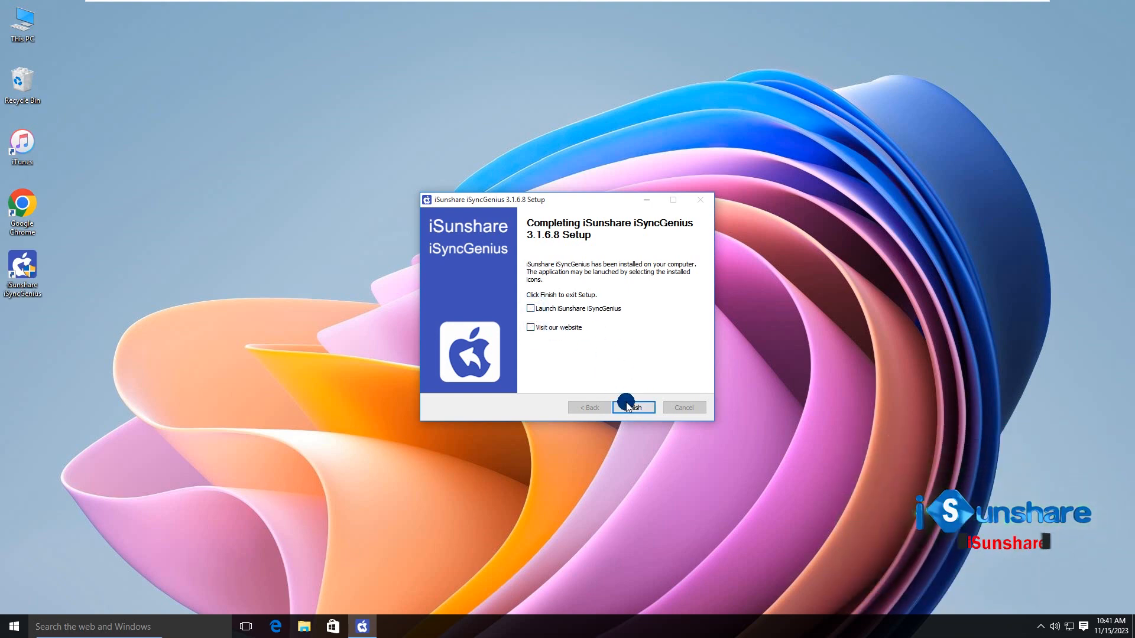
left_click(632, 407)
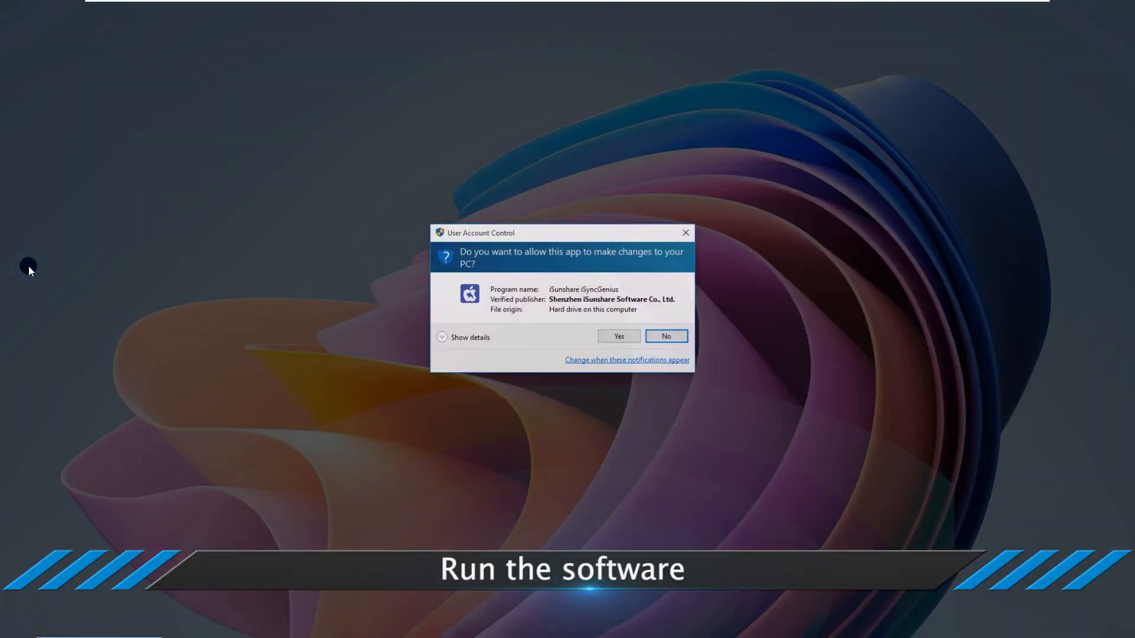
left_click(619, 335)
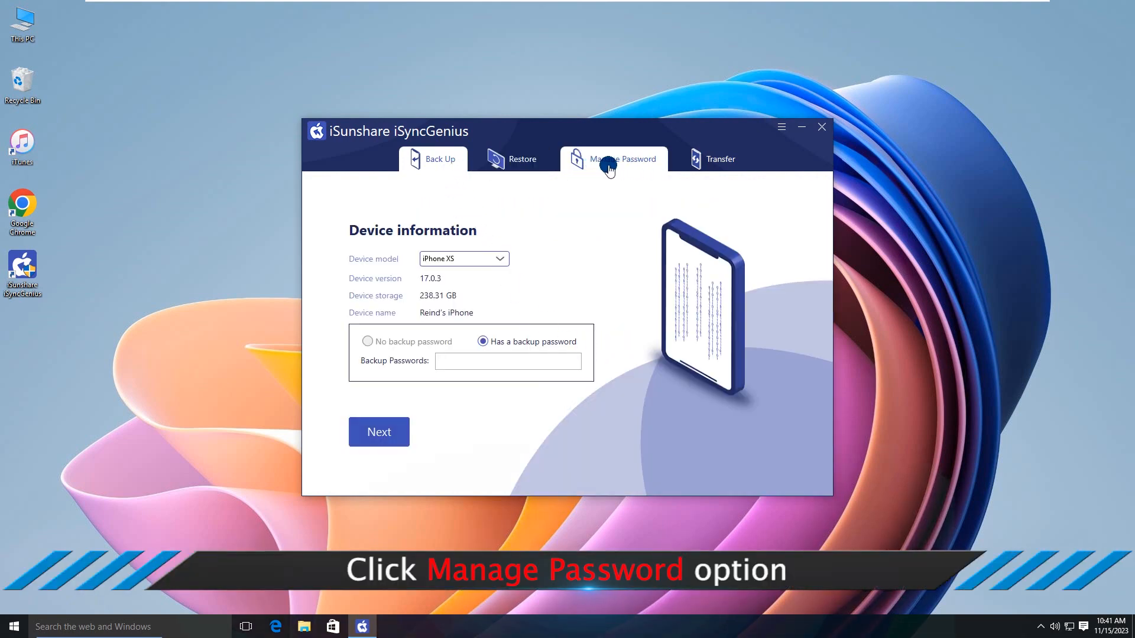
left_click(619, 159)
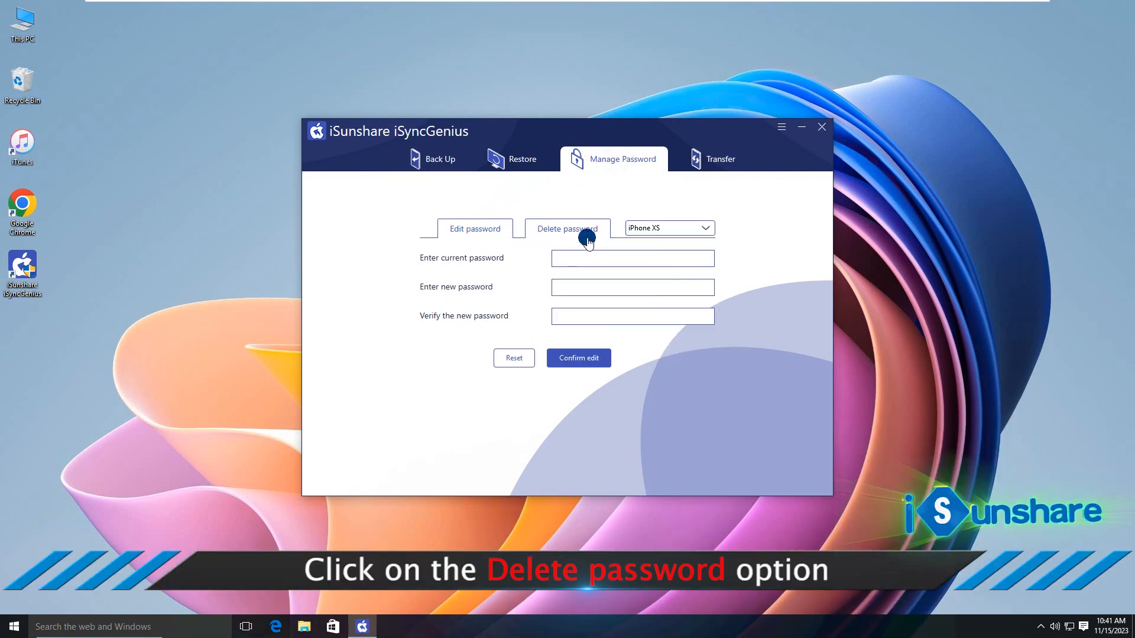
left_click(568, 230)
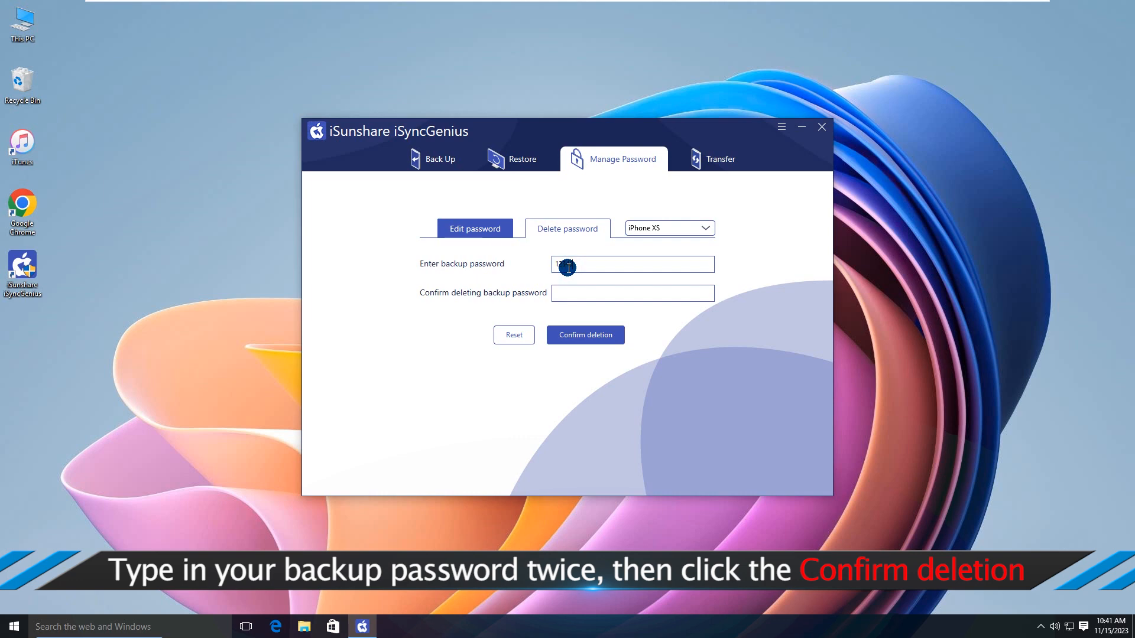
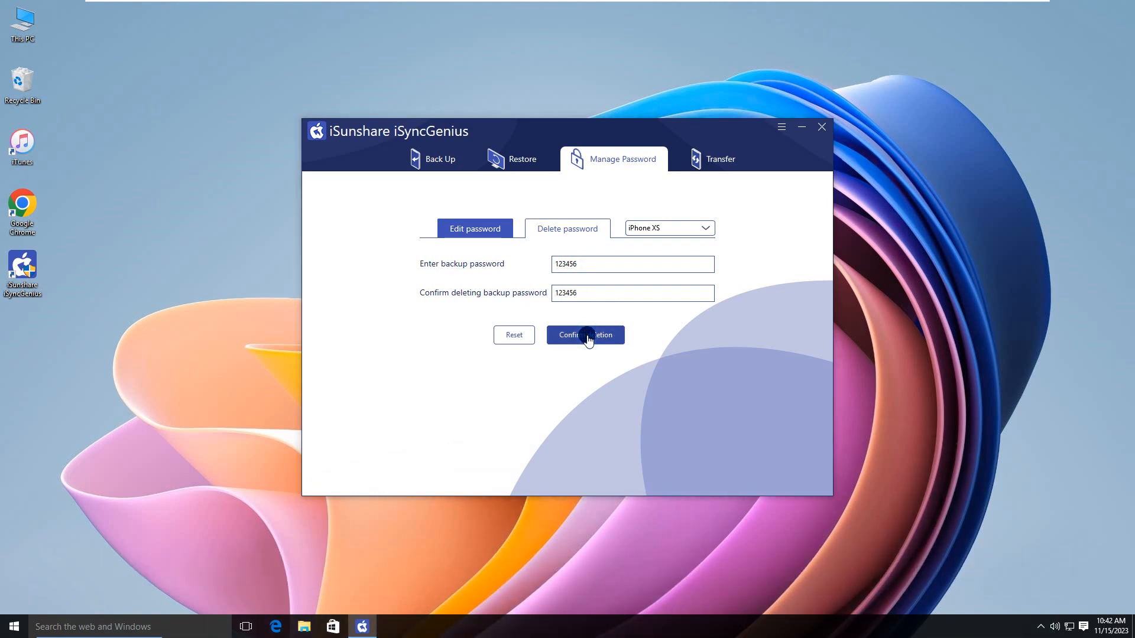
left_click(586, 335)
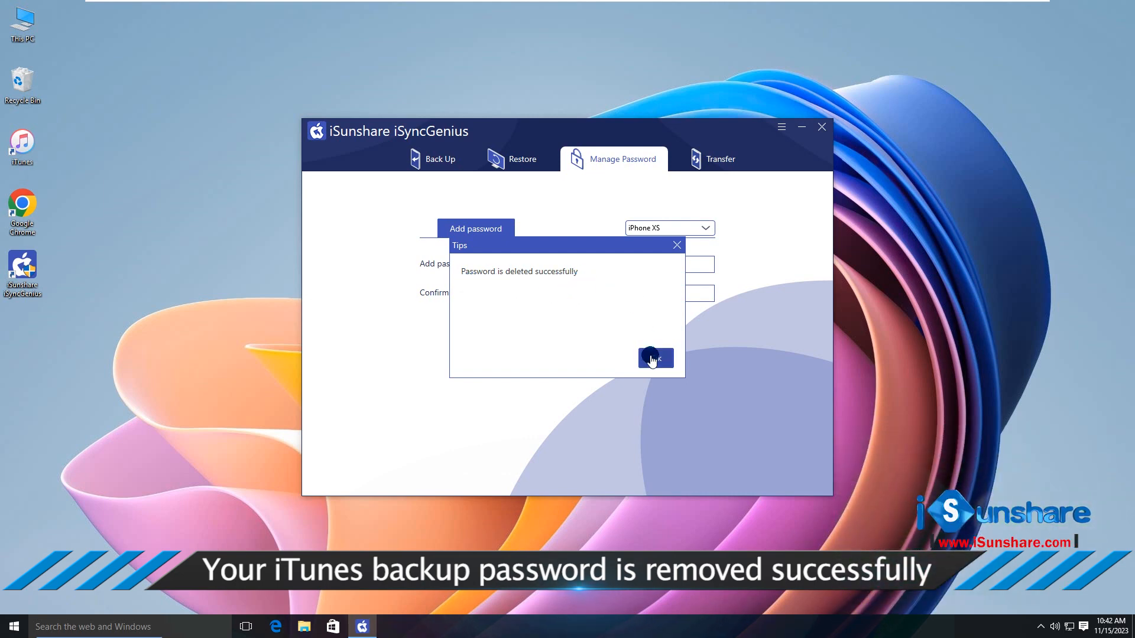
Acknowledge the password-deleted success and the unlock-the-screen reminder
left_click(654, 358)
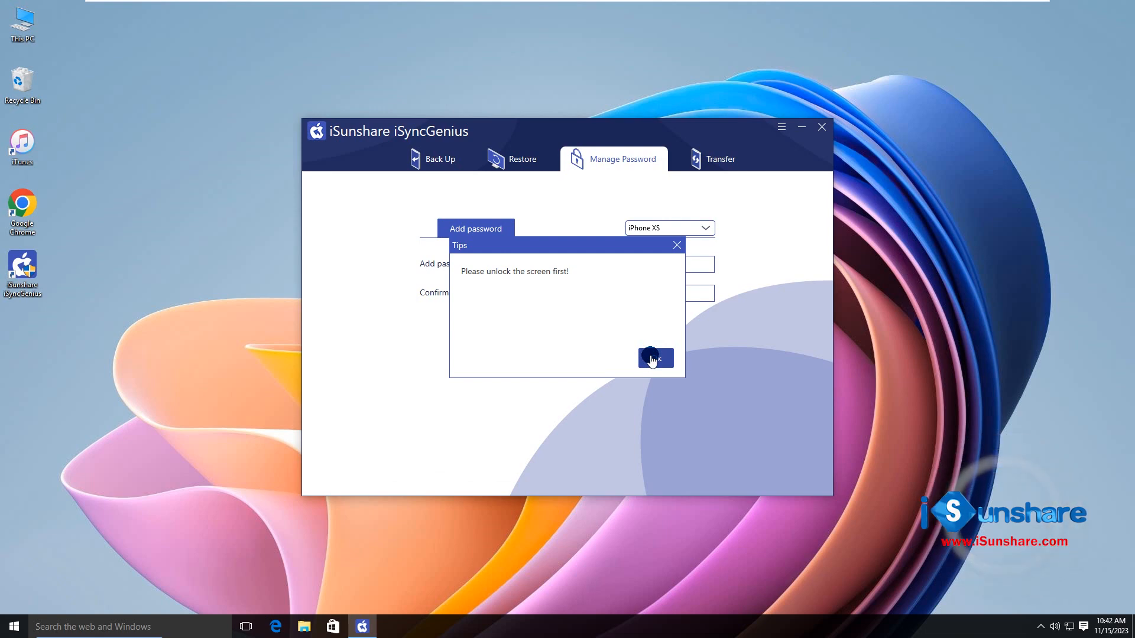
left_click(654, 358)
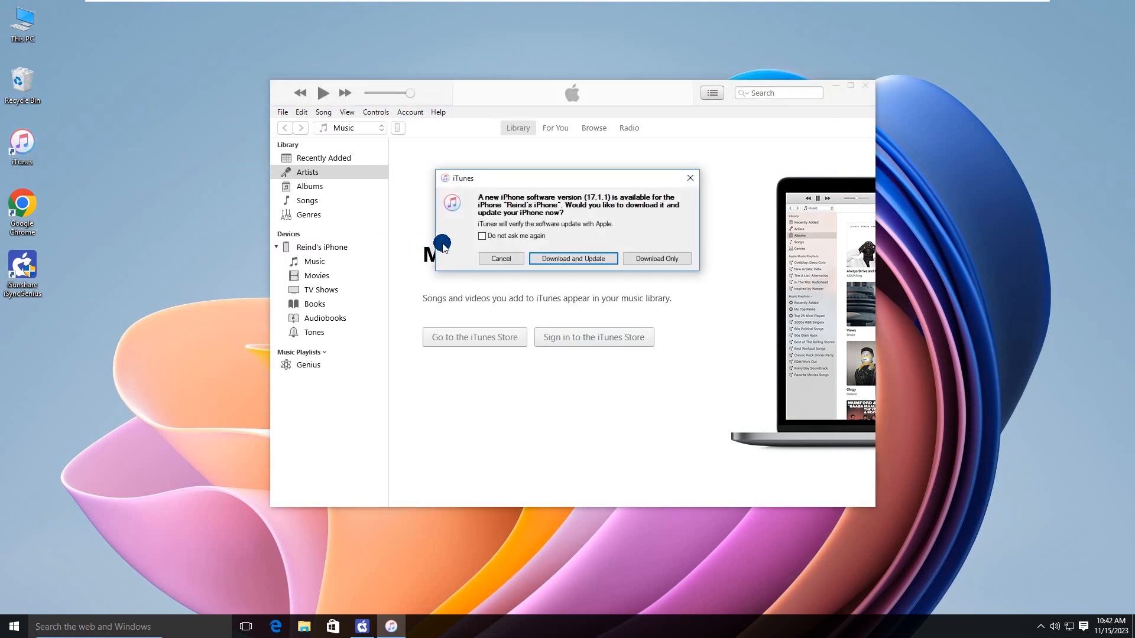
Respond to the iTunes iPhone software update dialog
left_click(501, 258)
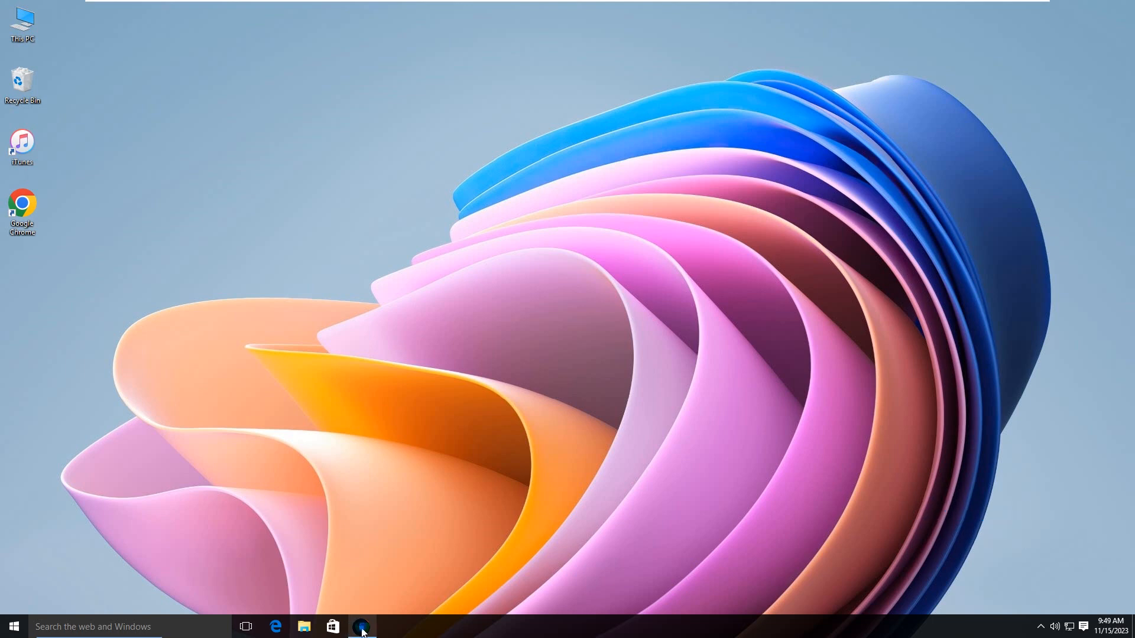
Browse to isunshare.com, reach iPhone Passcode Genius under iOS Tools and download the Windows installer
left_click(362, 626)
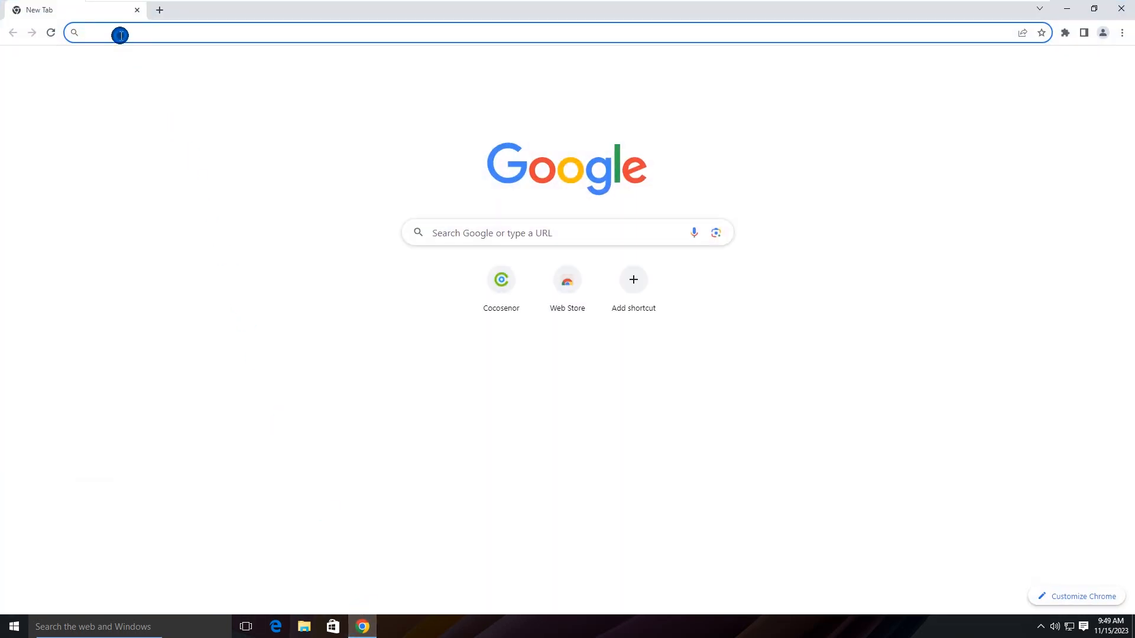
type("www.i")
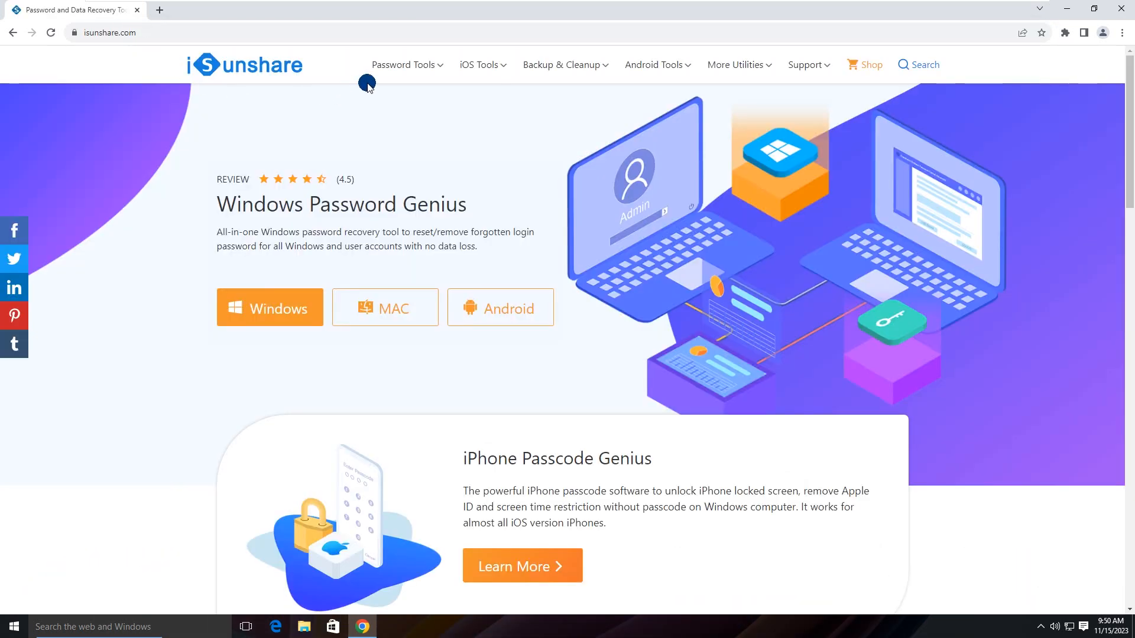
left_click(479, 64)
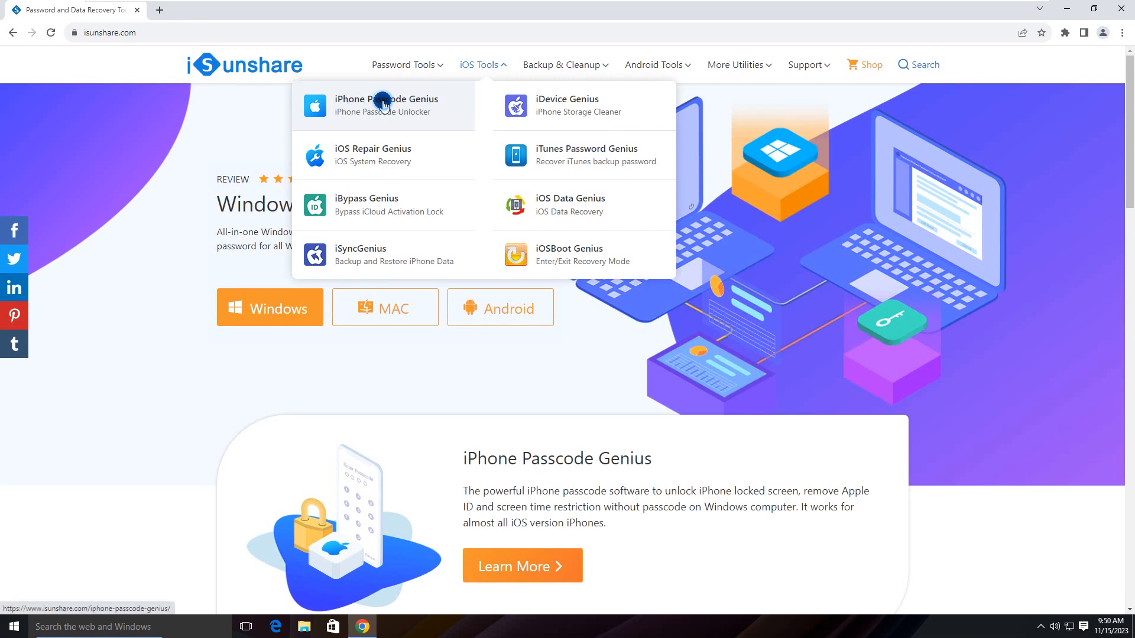
left_click(386, 105)
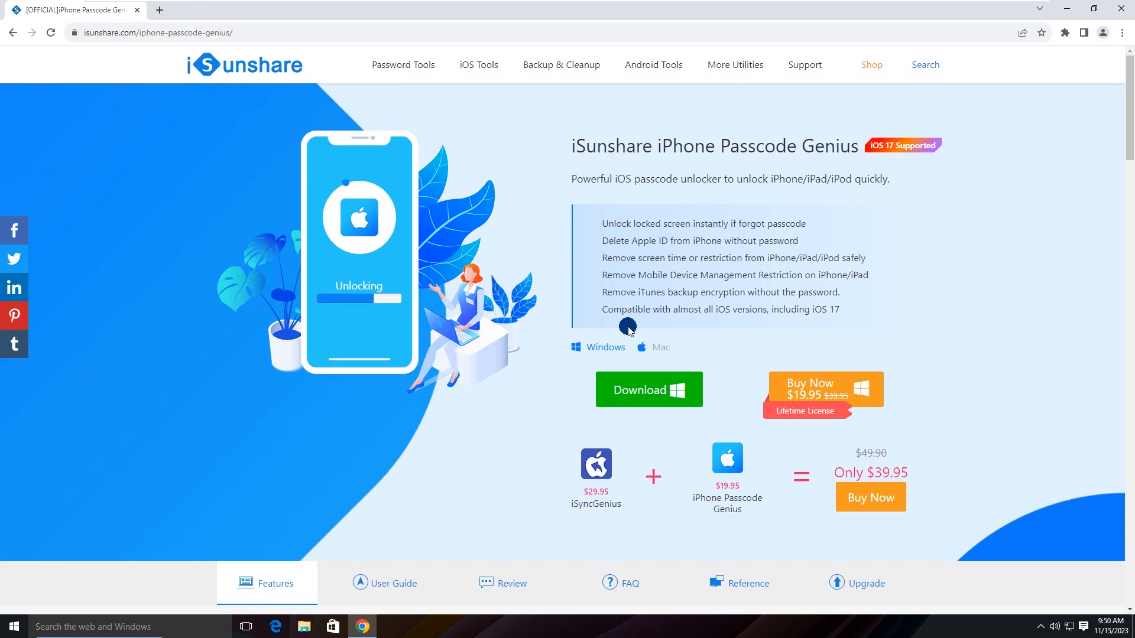
left_click(649, 390)
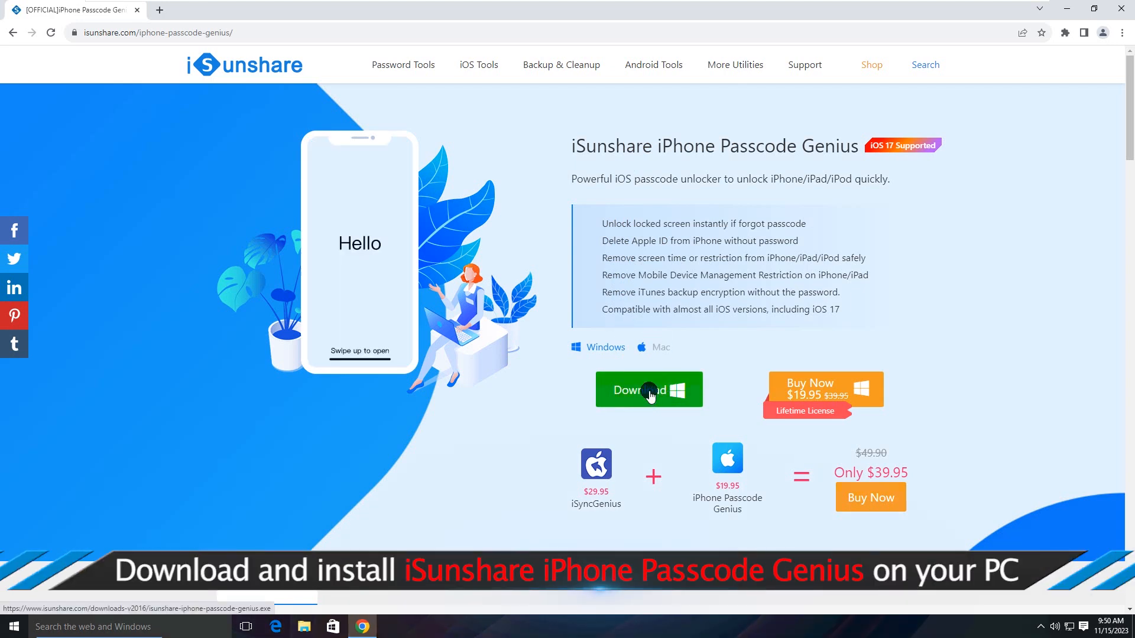
left_click(647, 390)
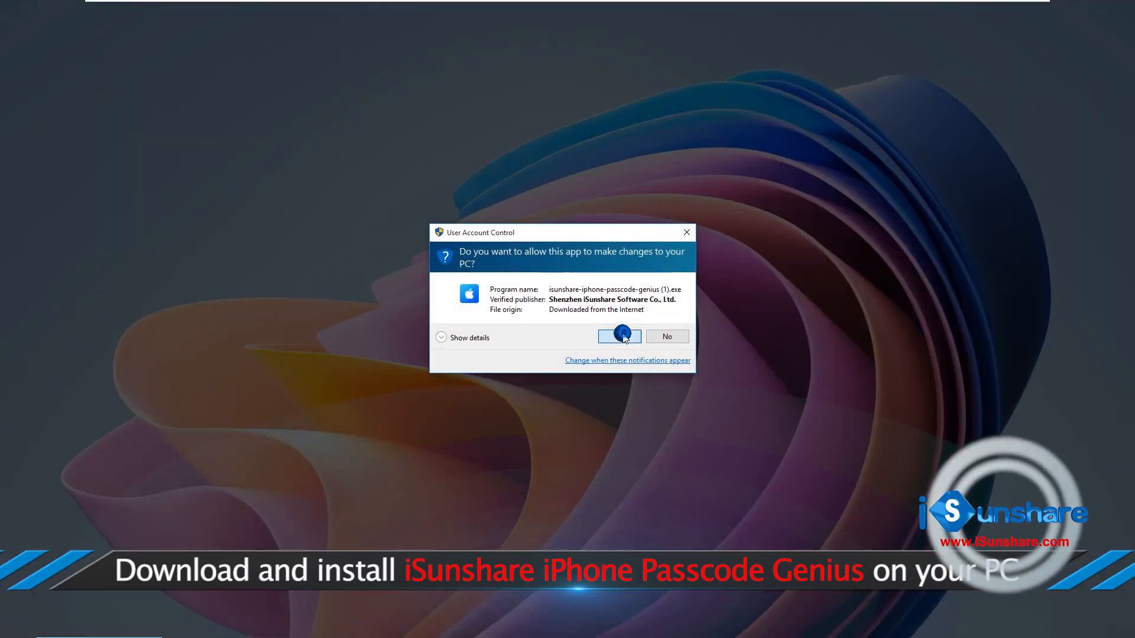
Install iPhone Passcode Genius 4.1.5.3, accepting the license and unticking Visit our website
left_click(620, 336)
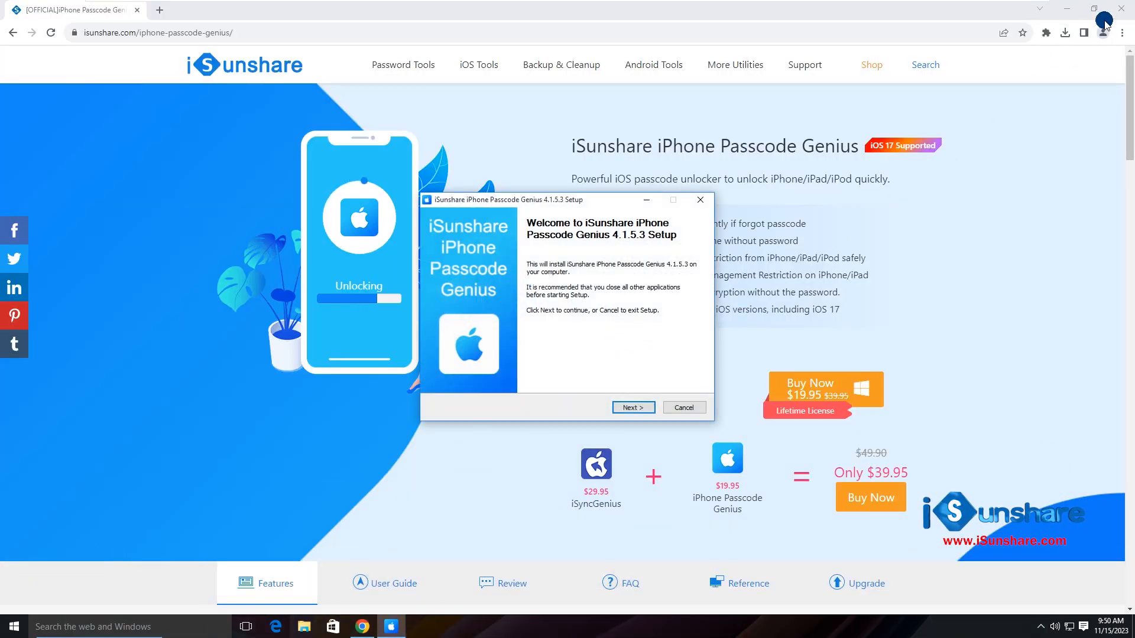
left_click(632, 406)
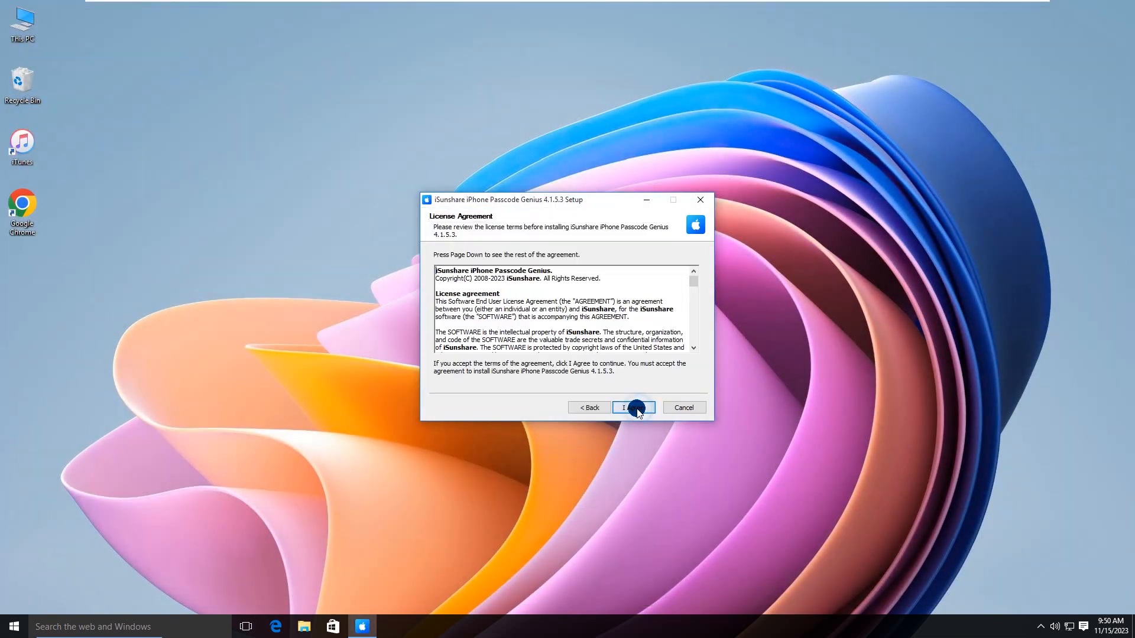
left_click(633, 407)
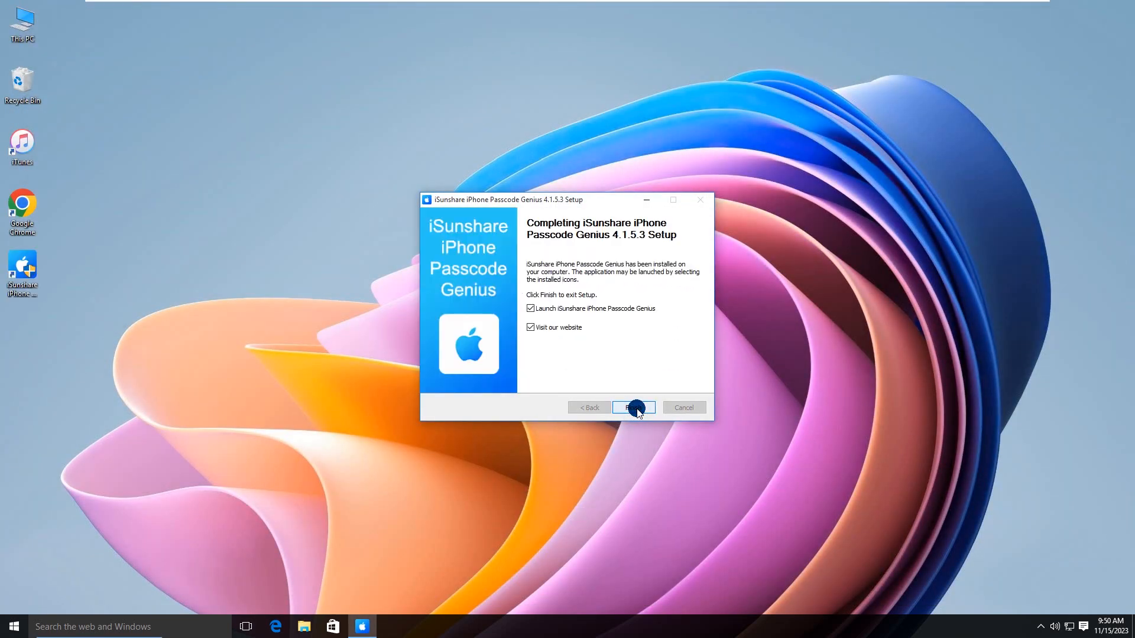
left_click(530, 327)
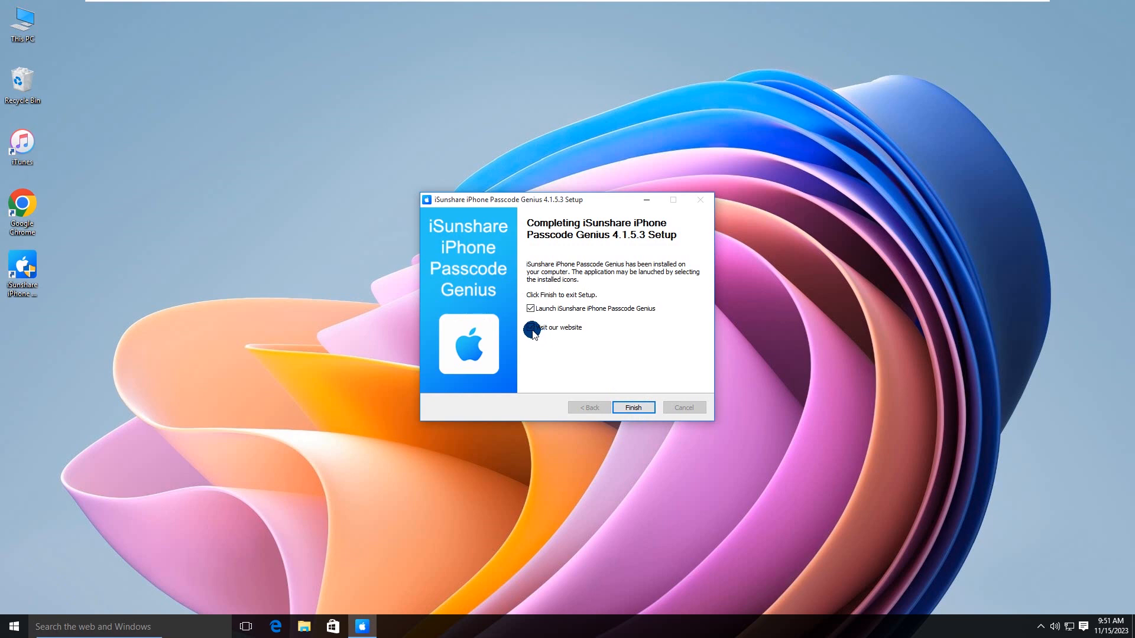
left_click(632, 407)
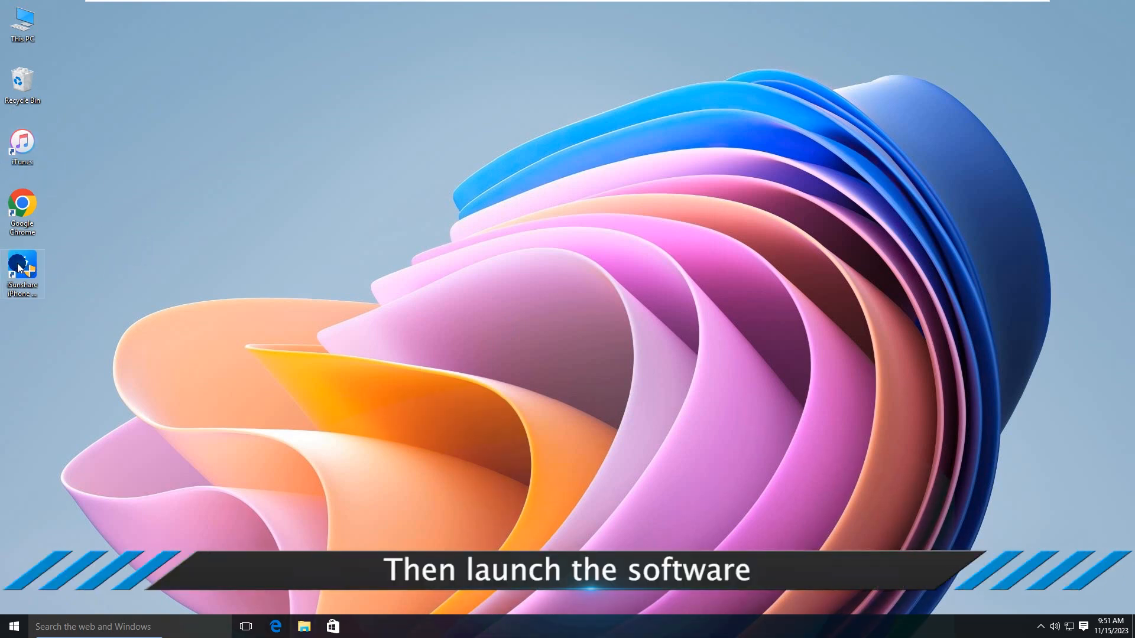
Launch iPhone Passcode Genius and start Remove iTunes Backup Encryption for the iPhone XS
double_click(23, 267)
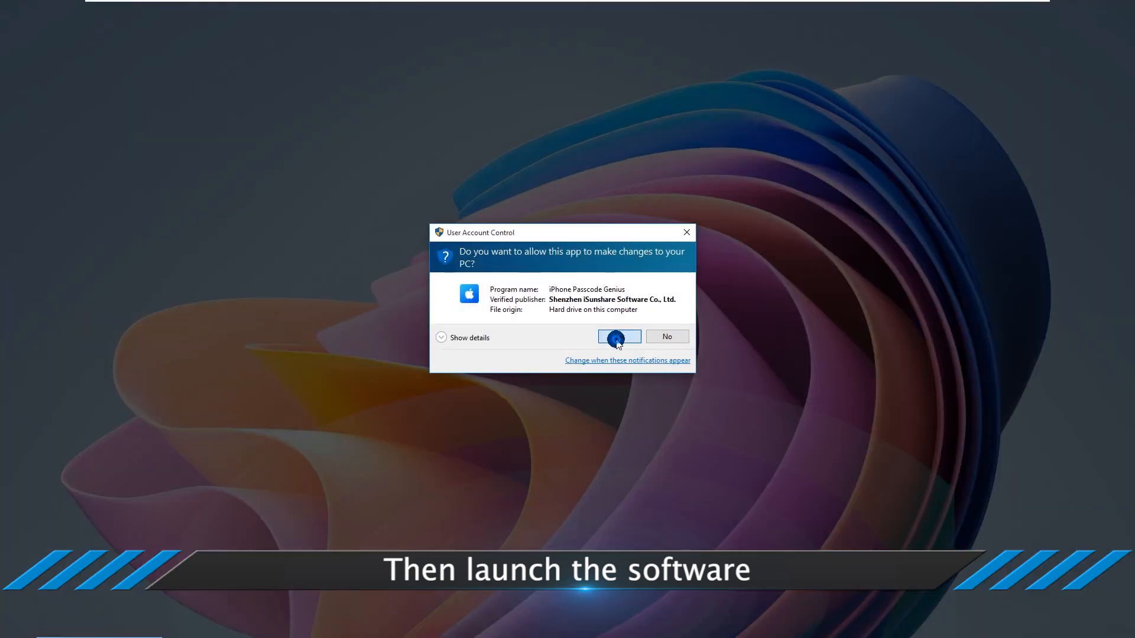
left_click(619, 337)
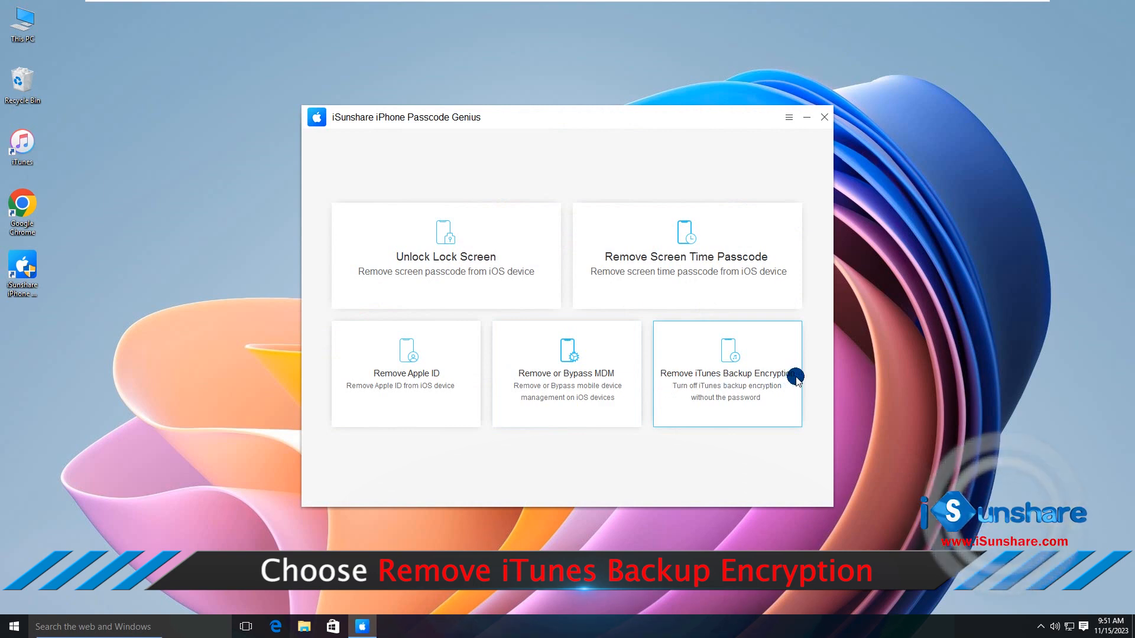
left_click(728, 374)
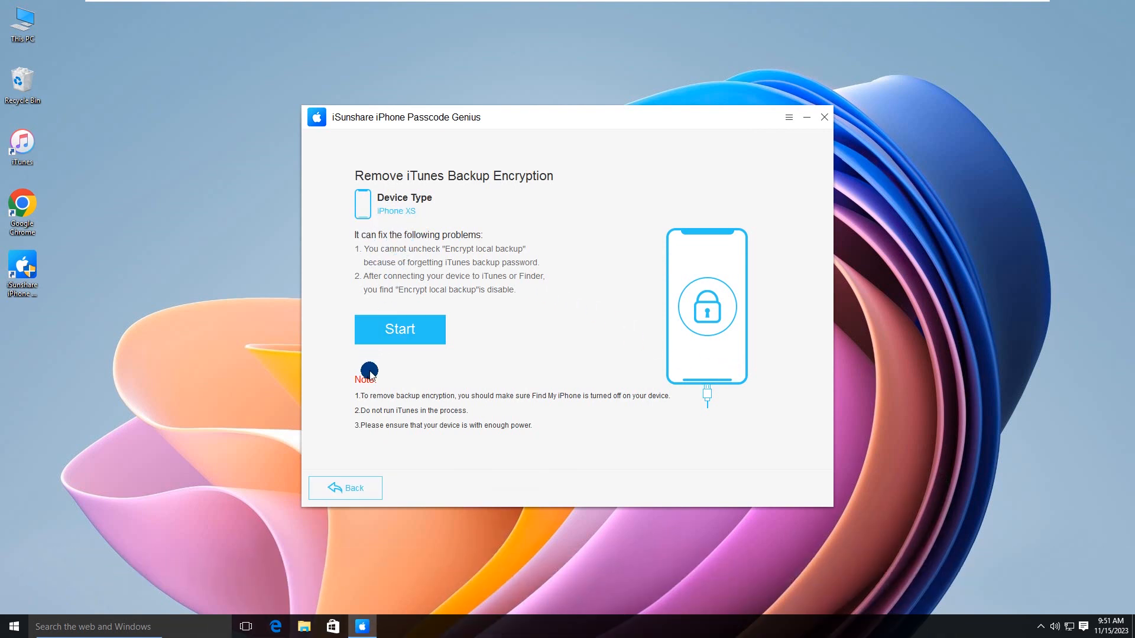
mouse_move(364, 397)
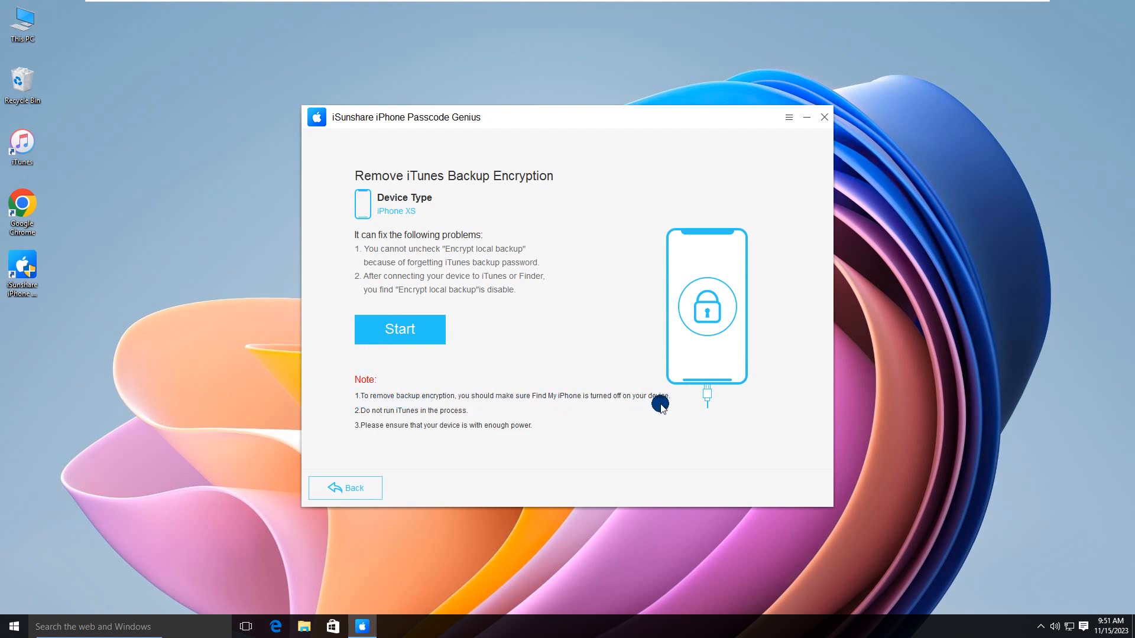
mouse_move(622, 406)
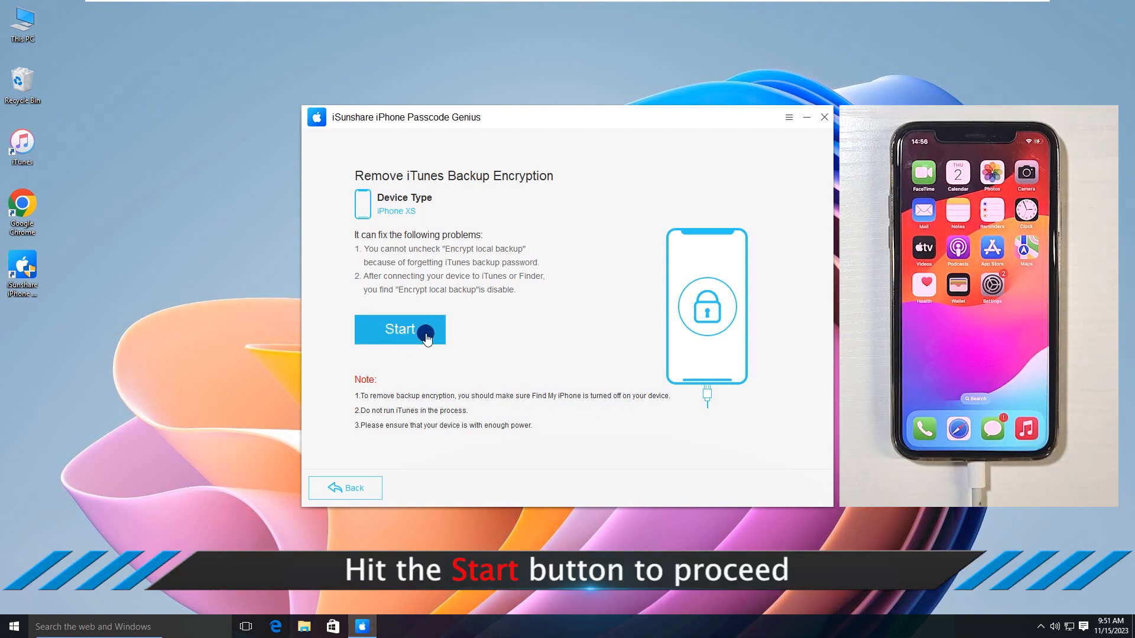
left_click(399, 329)
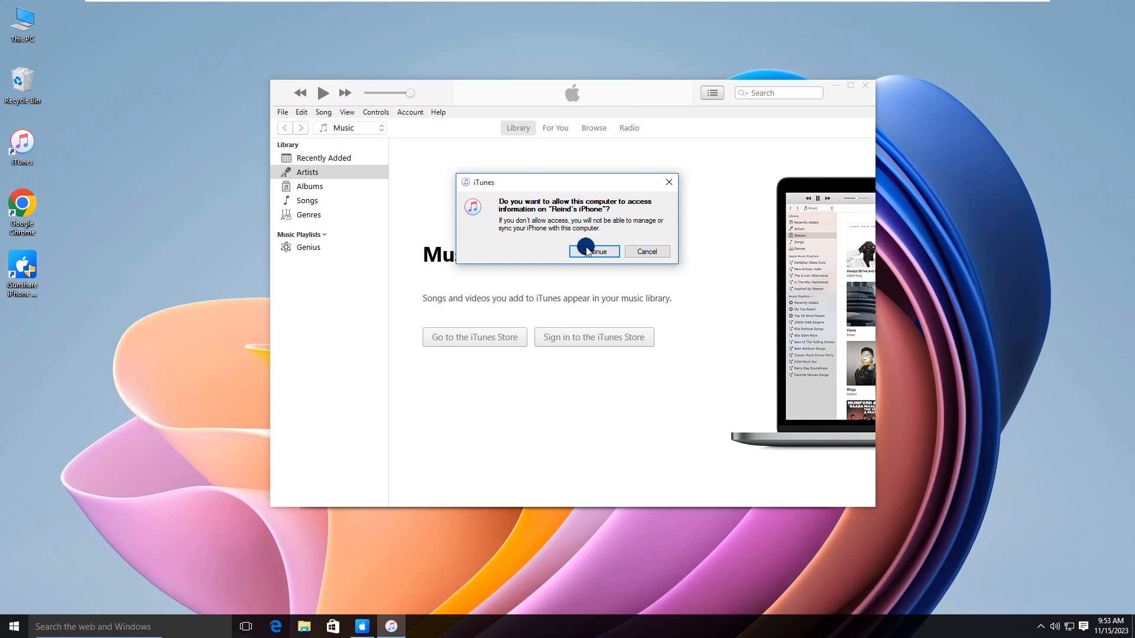
Grant the computer access to the iPhone in the iTunes dialog
left_click(593, 251)
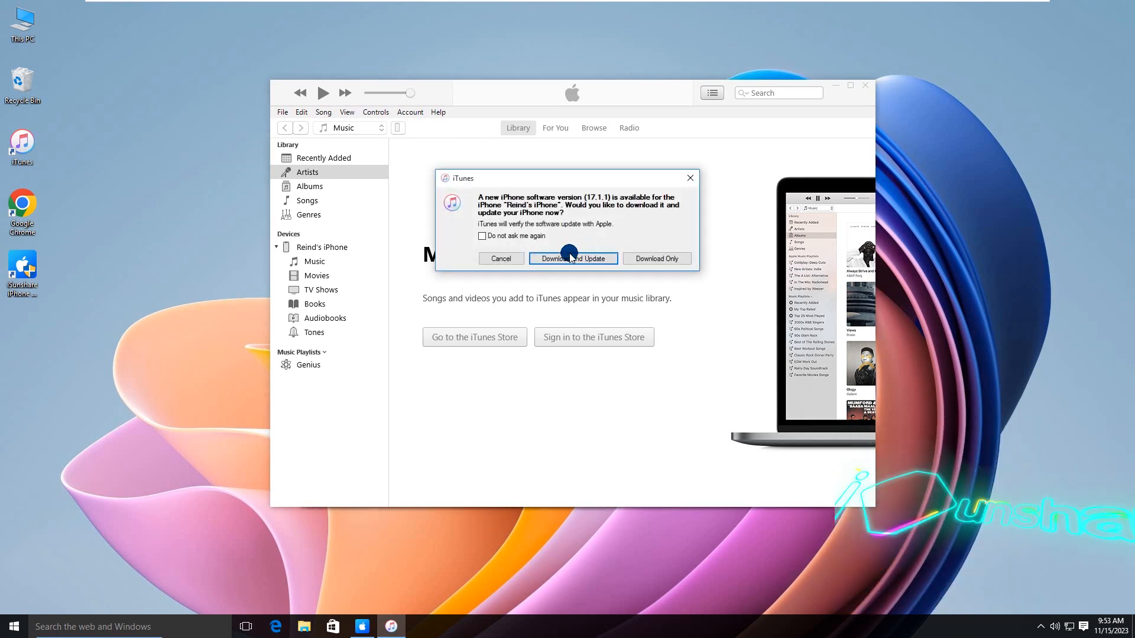